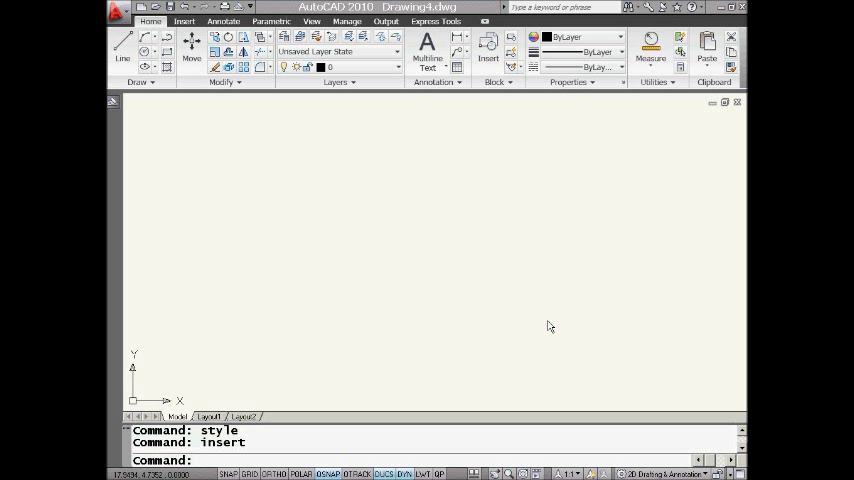
mouse_move(561, 192)
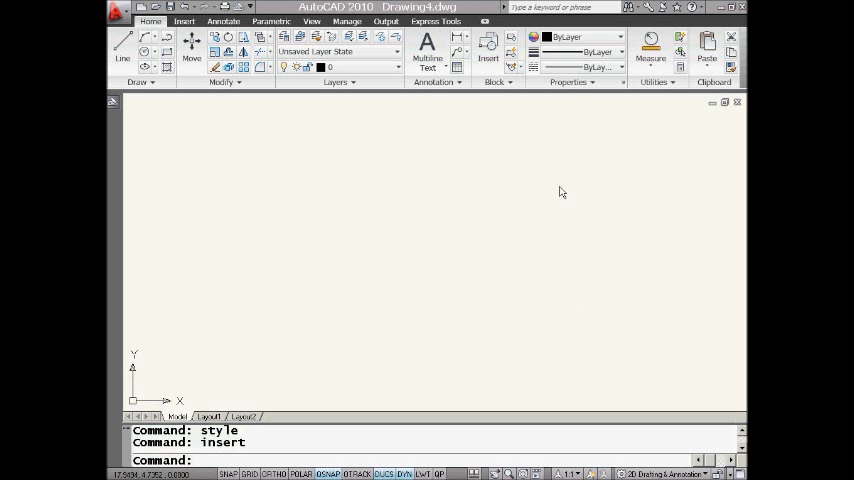
mouse_move(236, 161)
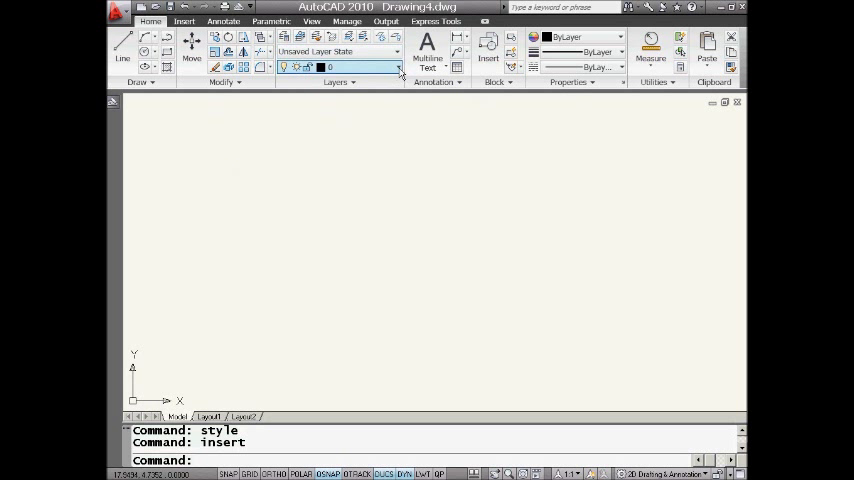
mouse_move(420, 138)
text(style)
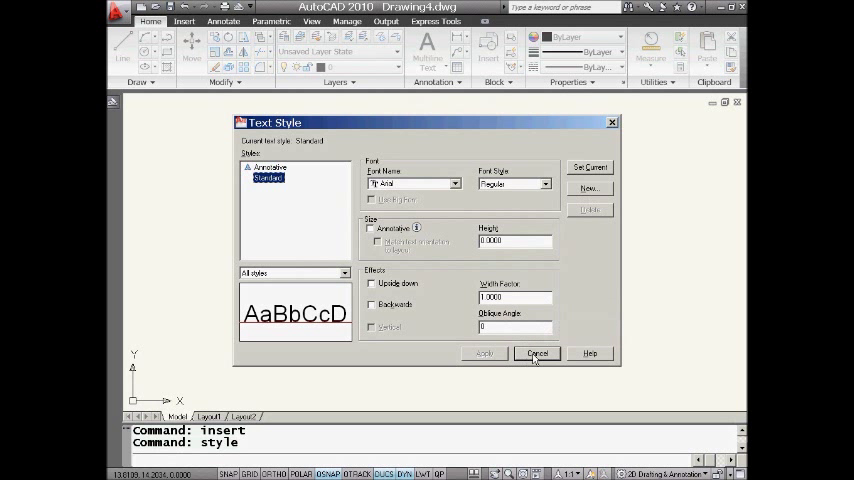
Close the text styles and select Building Plan - 1st Floor.dwg for insertion
click(537, 353)
text(insert)
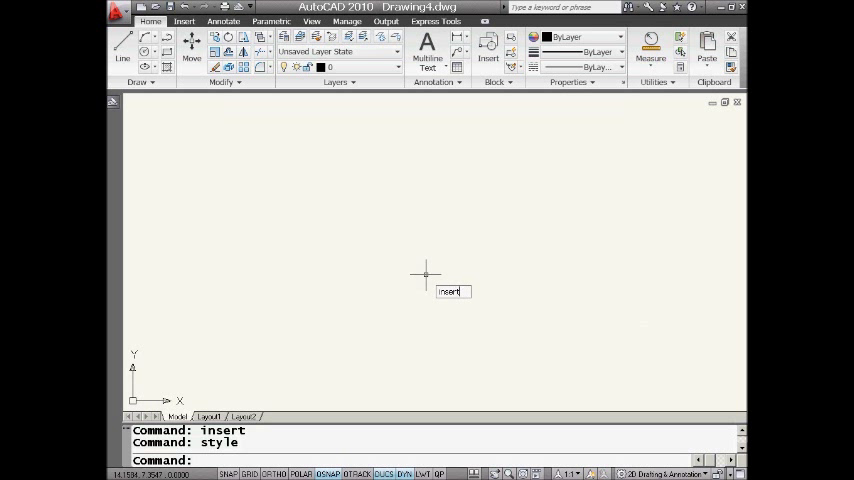
key(Return)
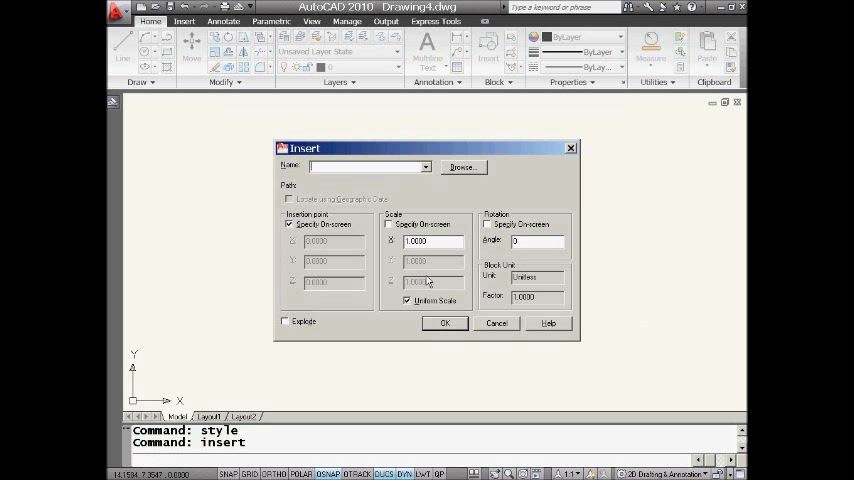
click(461, 167)
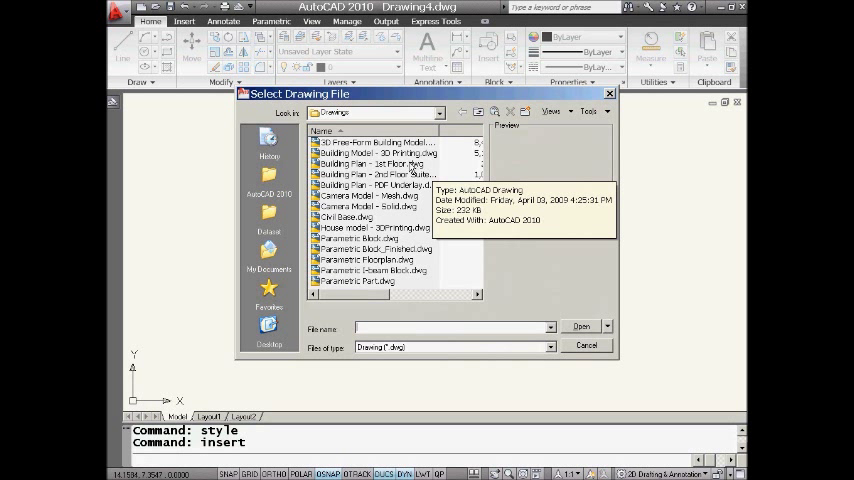
click(375, 163)
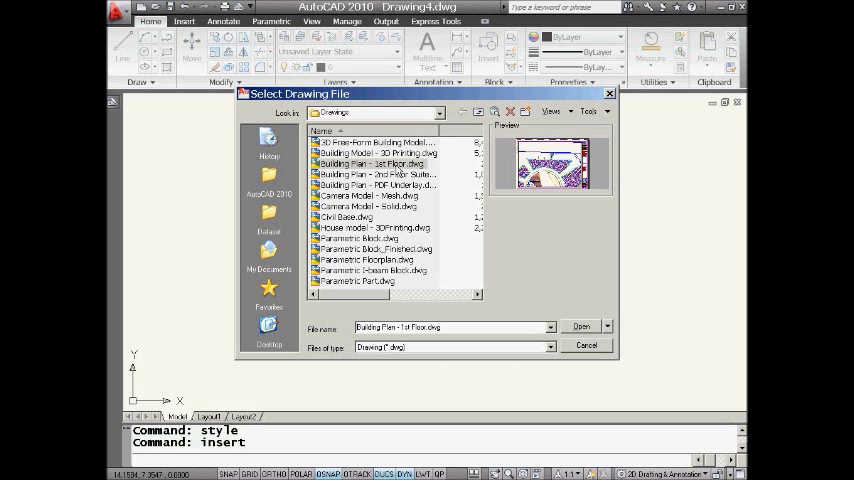
mouse_move(378, 162)
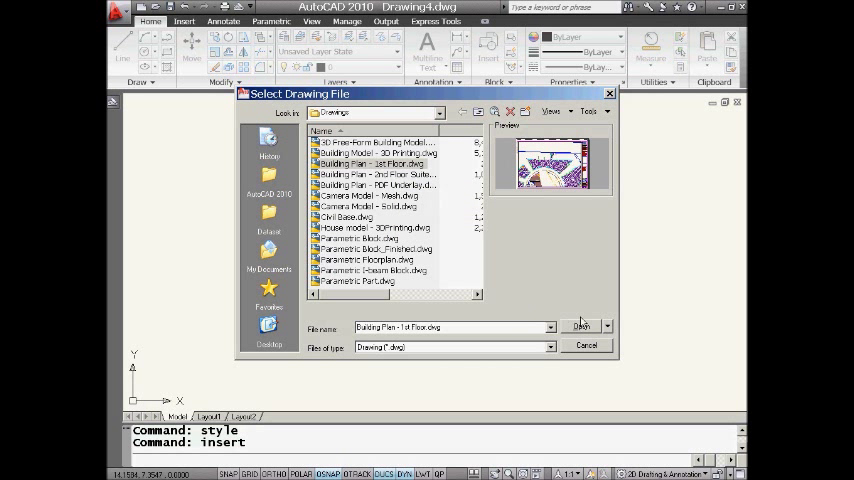
click(607, 326)
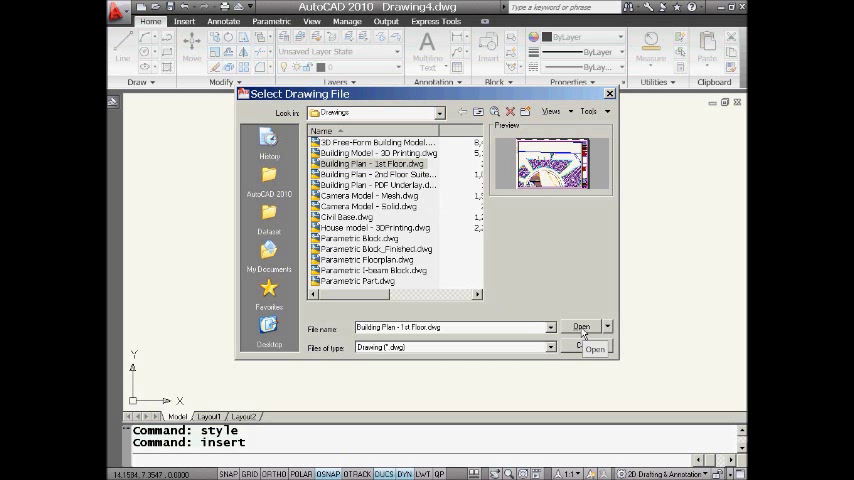
click(581, 327)
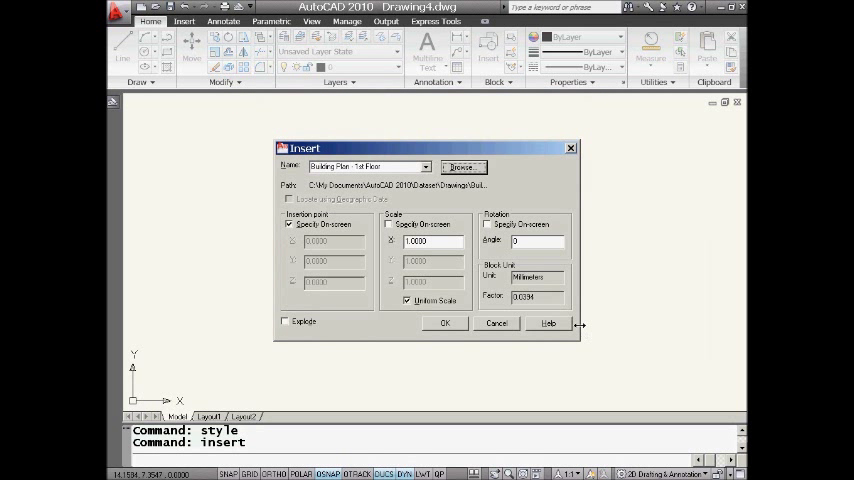
mouse_move(425, 186)
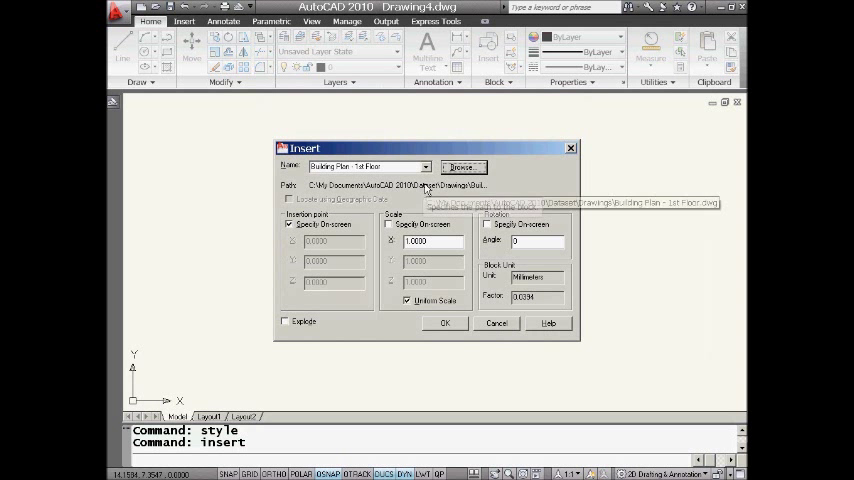
Cancel the insertion at the placement prompt and show the imported layers
click(445, 322)
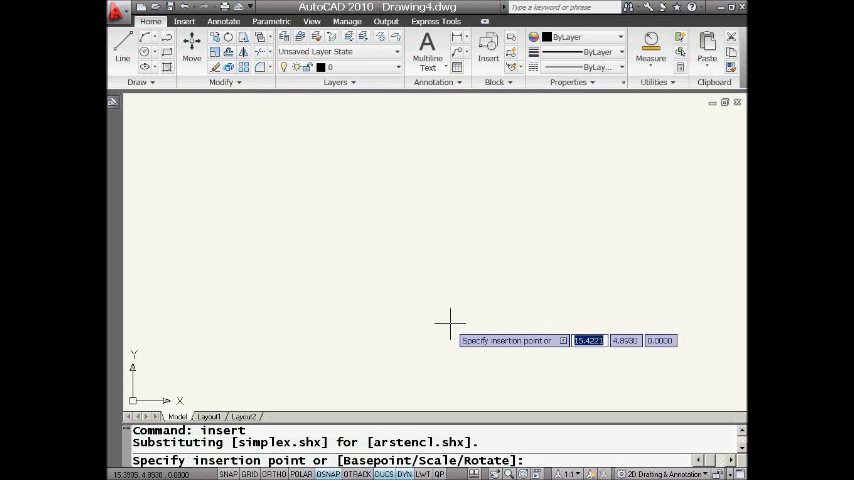
mouse_move(162, 378)
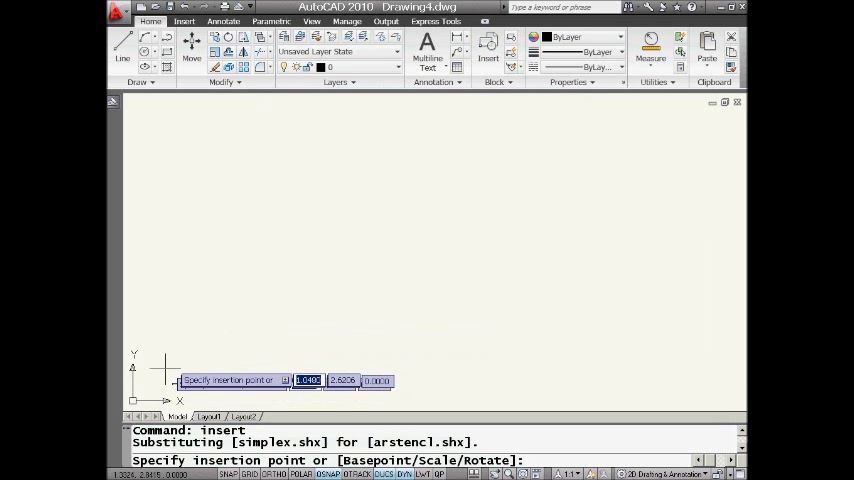
mouse_move(190, 367)
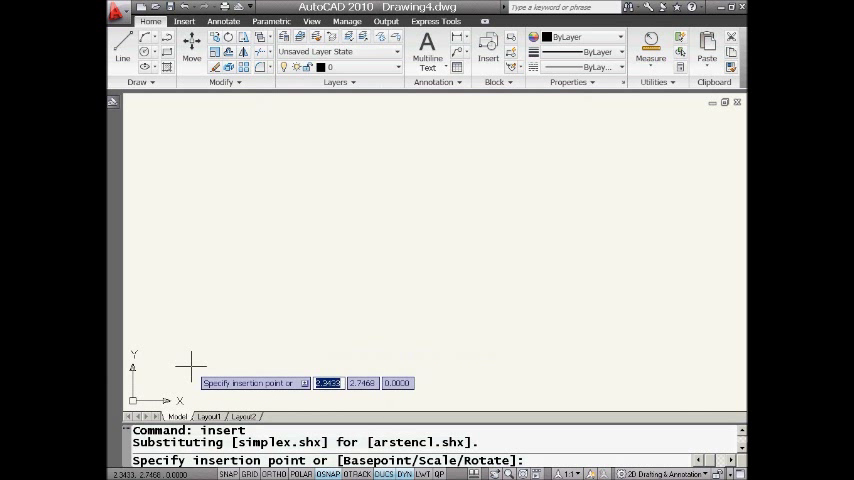
key(Escape)
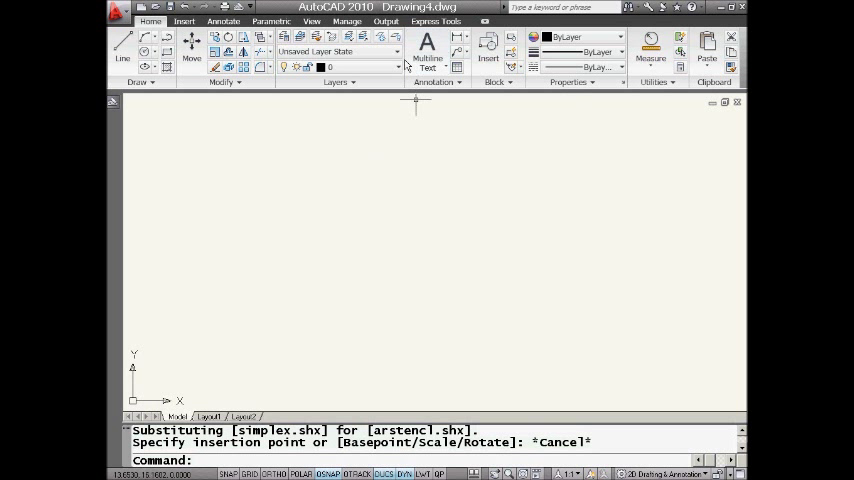
click(397, 51)
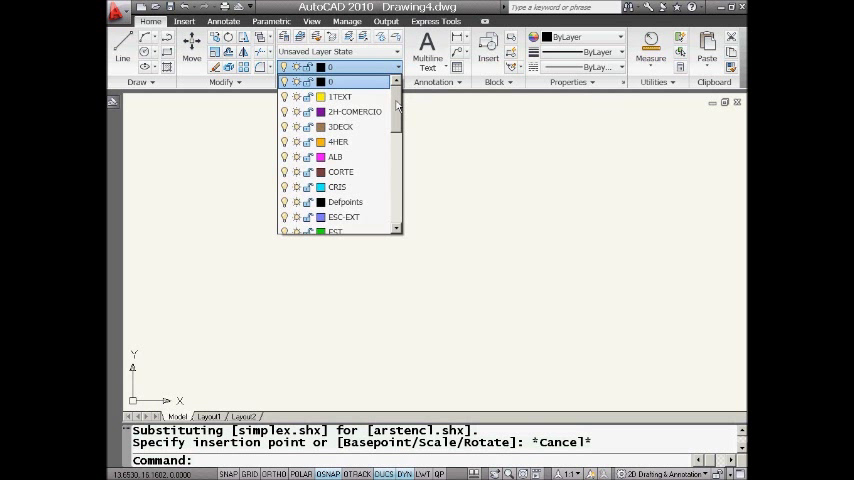
scroll(down, 3)
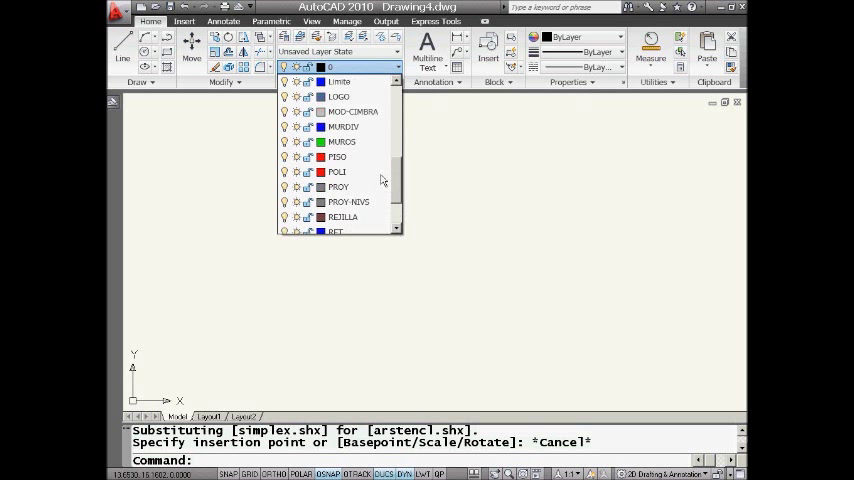
scroll(up, 3)
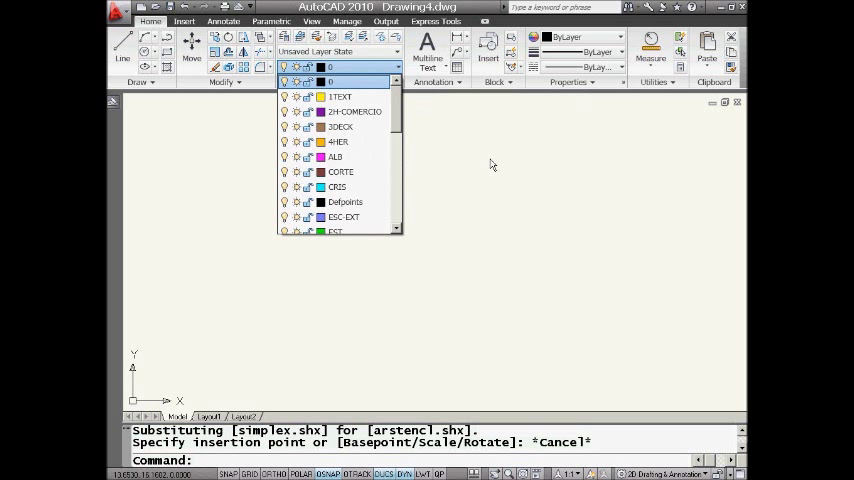
click(490, 160)
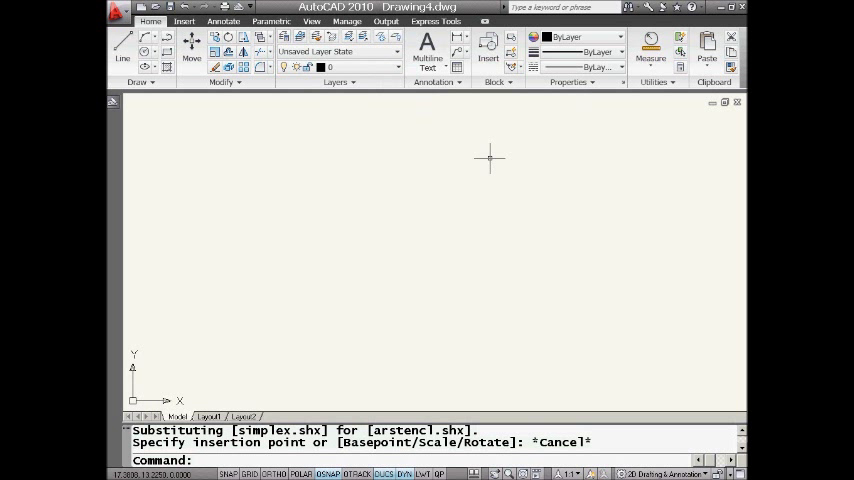
Review the imported text styles ARIAL, LECO, RS and VERDANA, closing without changes
text(style)
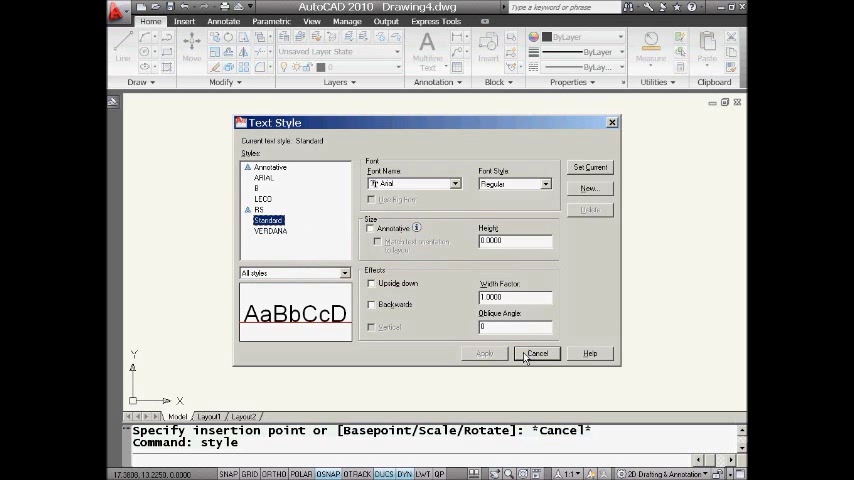
click(536, 353)
text(dimstyle)
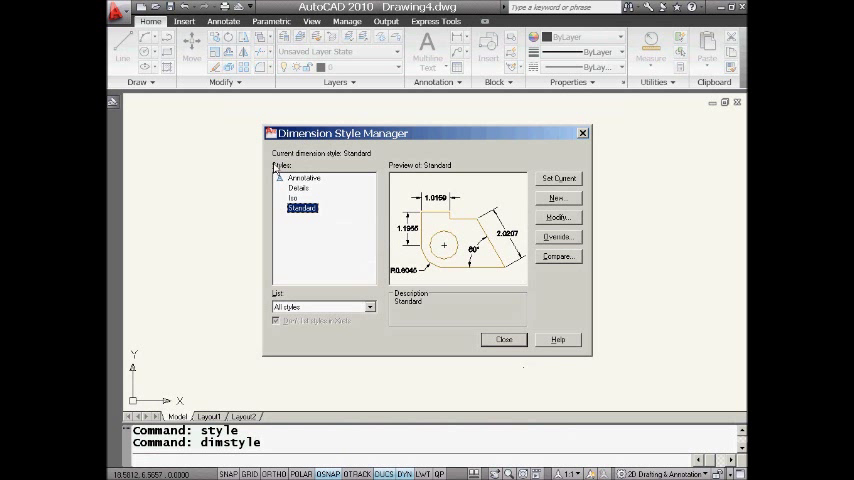
Close the Dimension Style Manager without changing anything
click(504, 339)
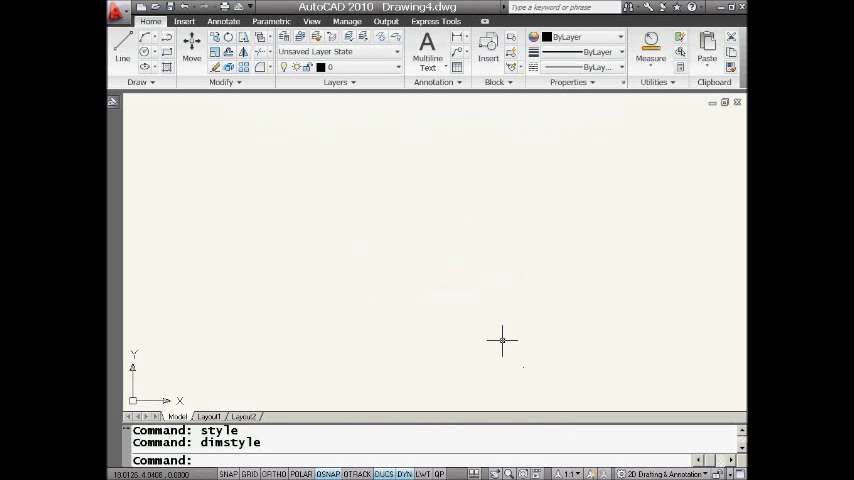
mouse_move(400, 260)
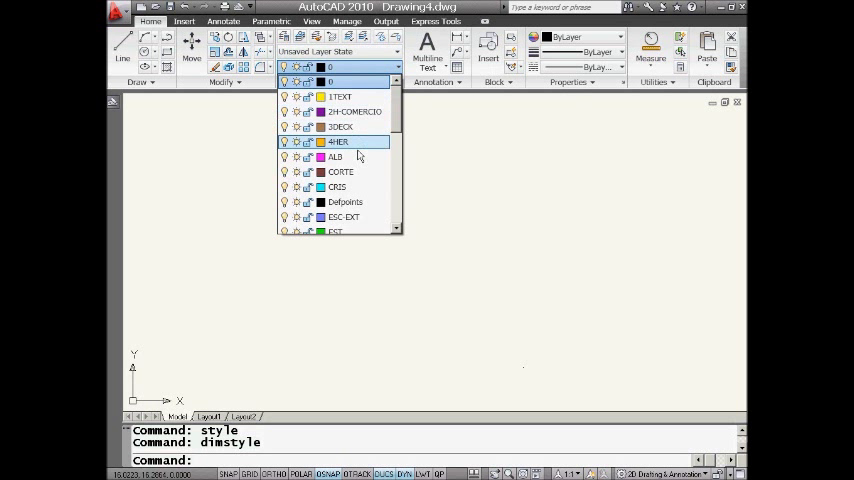
mouse_move(355, 171)
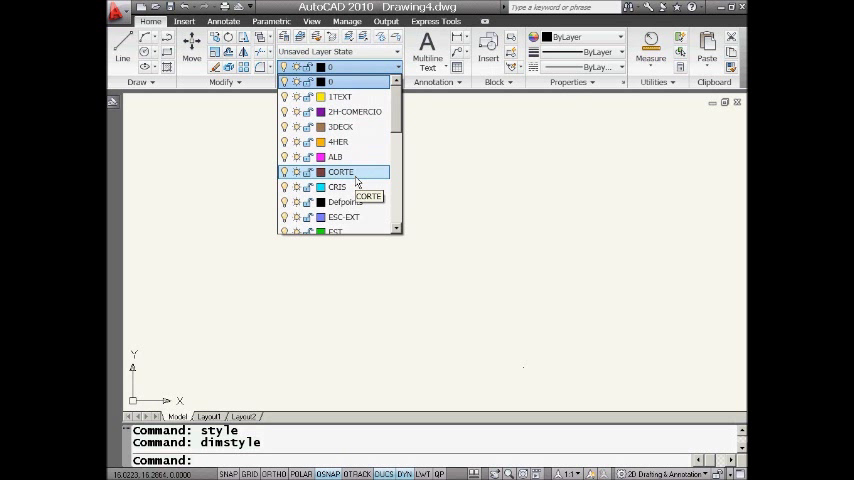
mouse_move(355, 182)
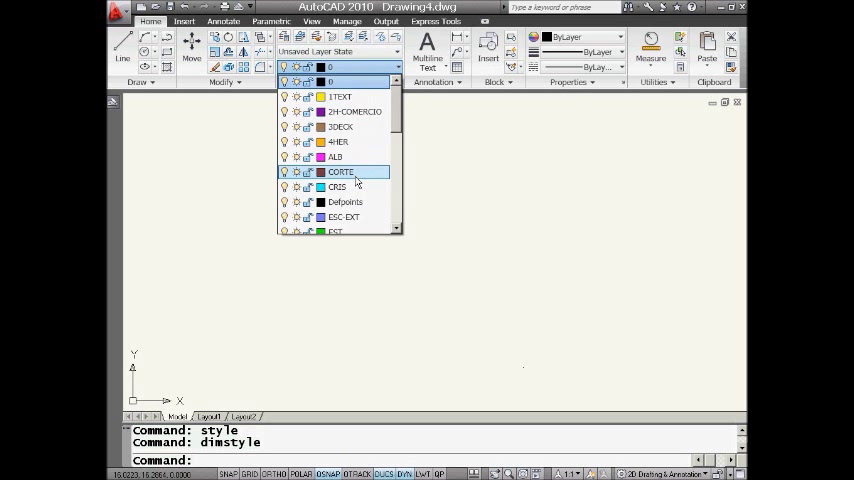